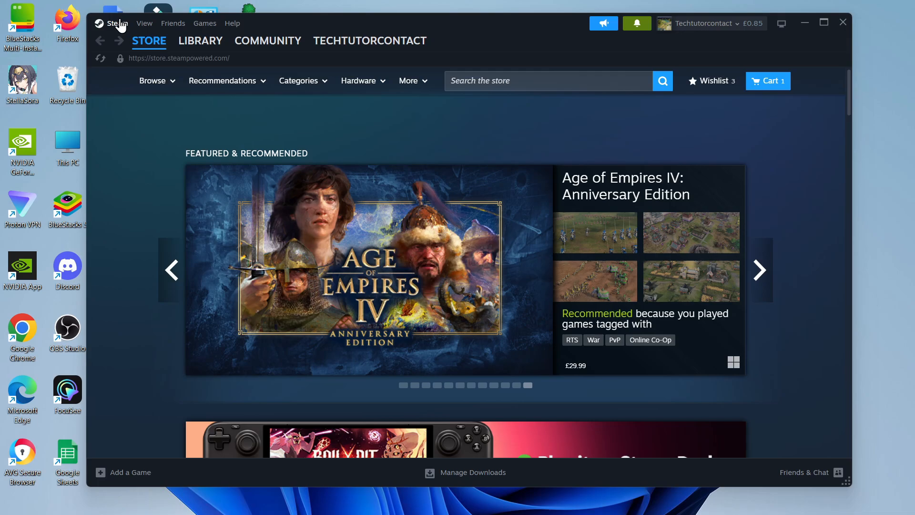
Step: Review the Steam Cloud settings in the client's Settings window, then dismiss it
left_click(117, 23)
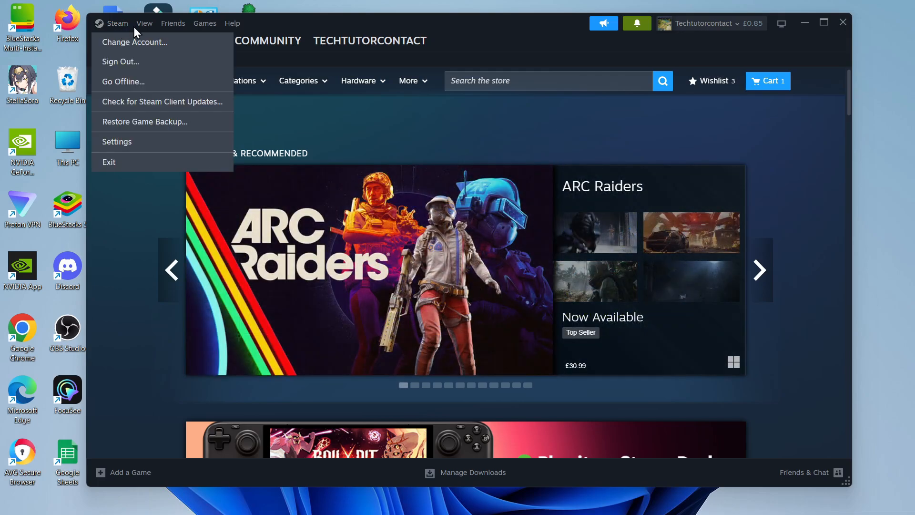
mouse_move(134, 111)
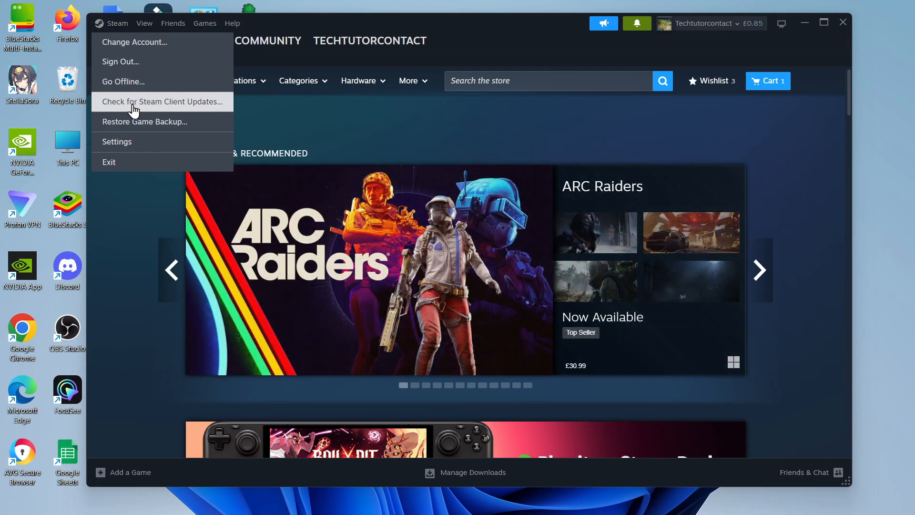
left_click(116, 141)
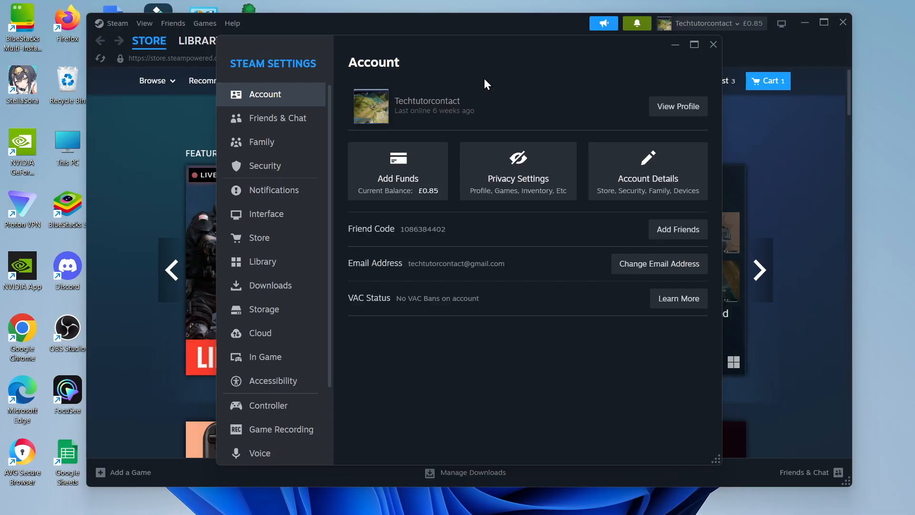
mouse_move(271, 143)
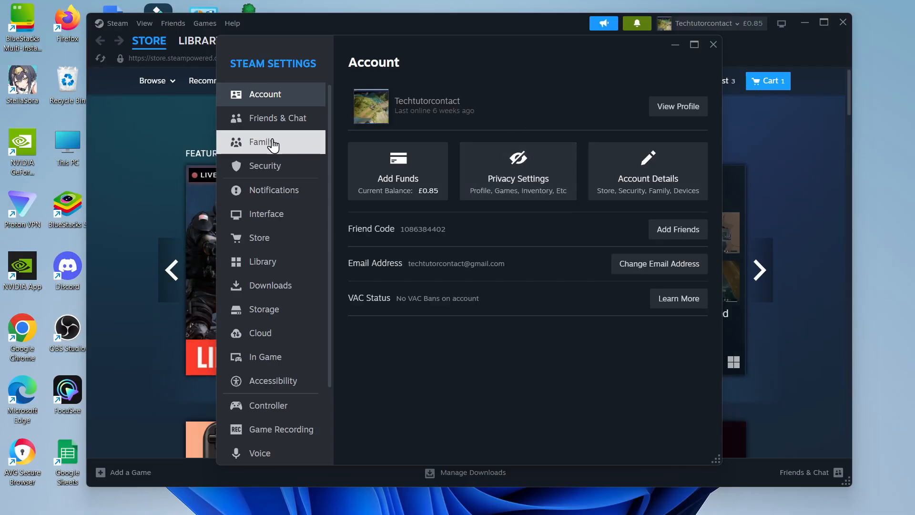
mouse_move(264, 333)
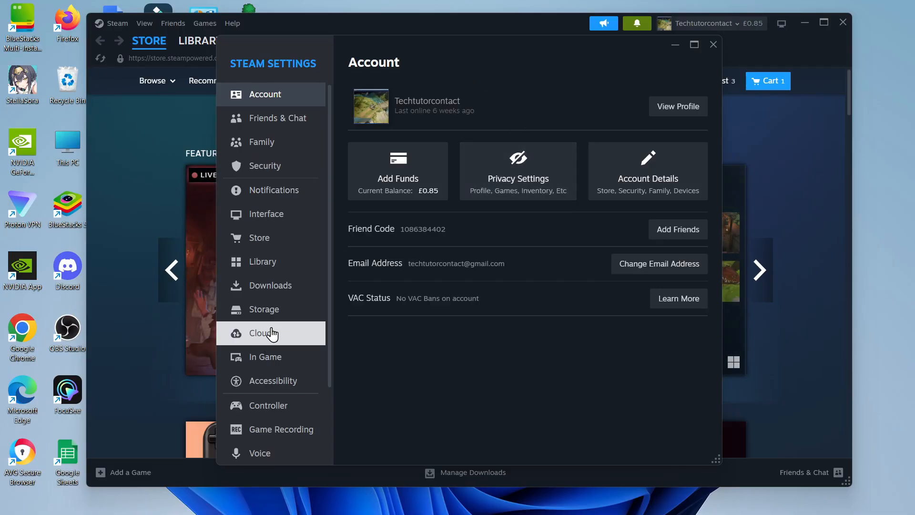
left_click(260, 333)
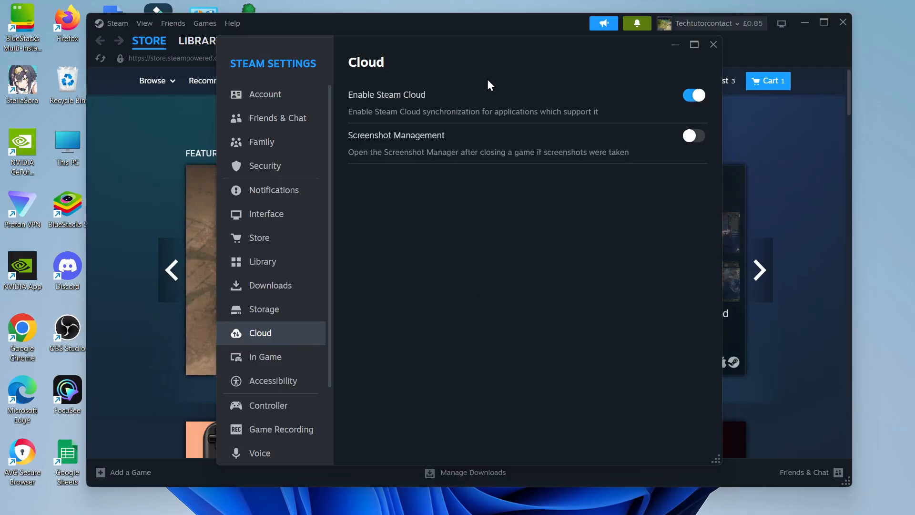
mouse_move(700, 116)
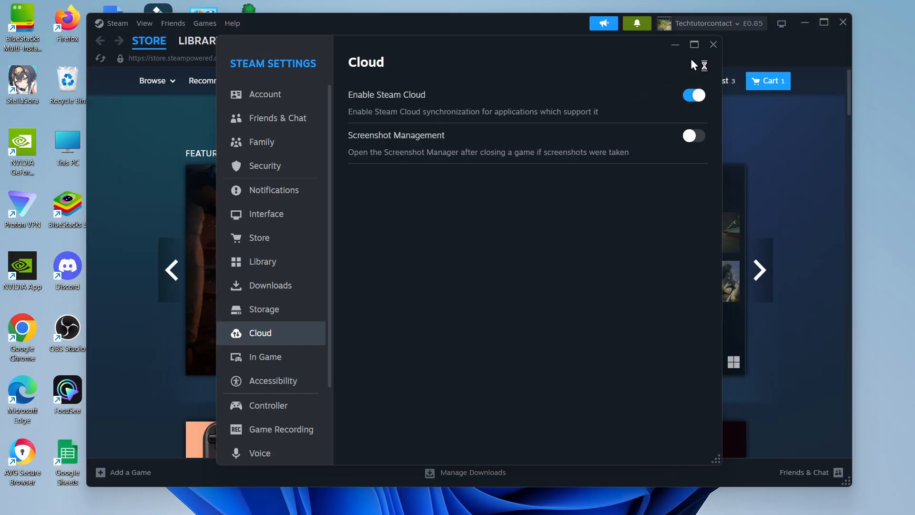
left_click(713, 44)
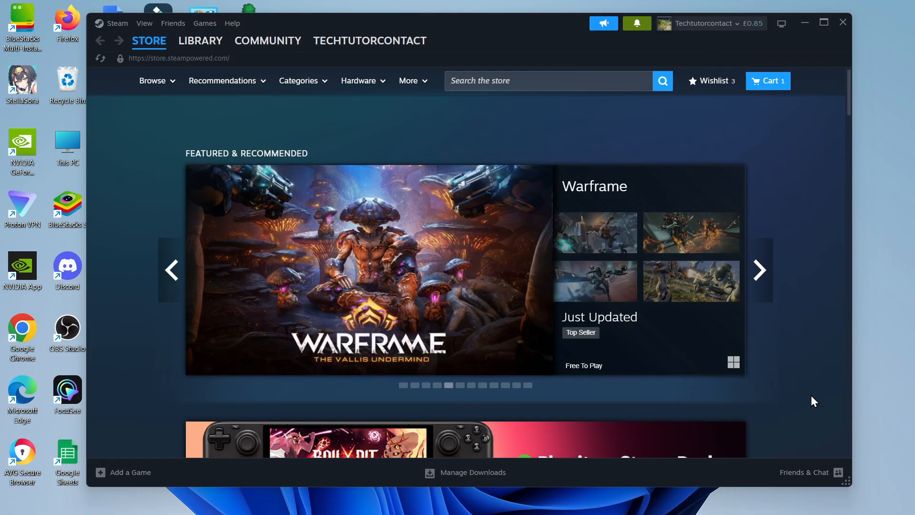
mouse_move(341, 151)
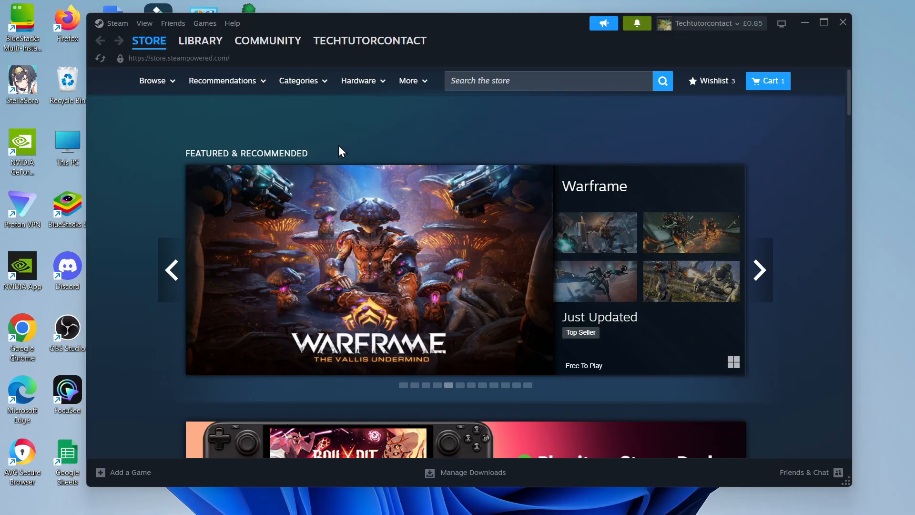
Step: From the Library, browse the local files of Dawn of War II - Retribution via Manage
left_click(200, 40)
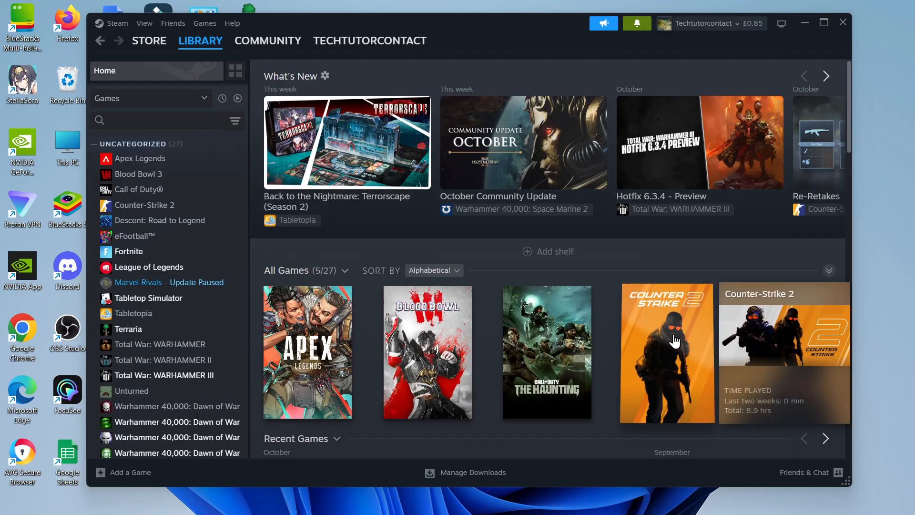
mouse_move(678, 263)
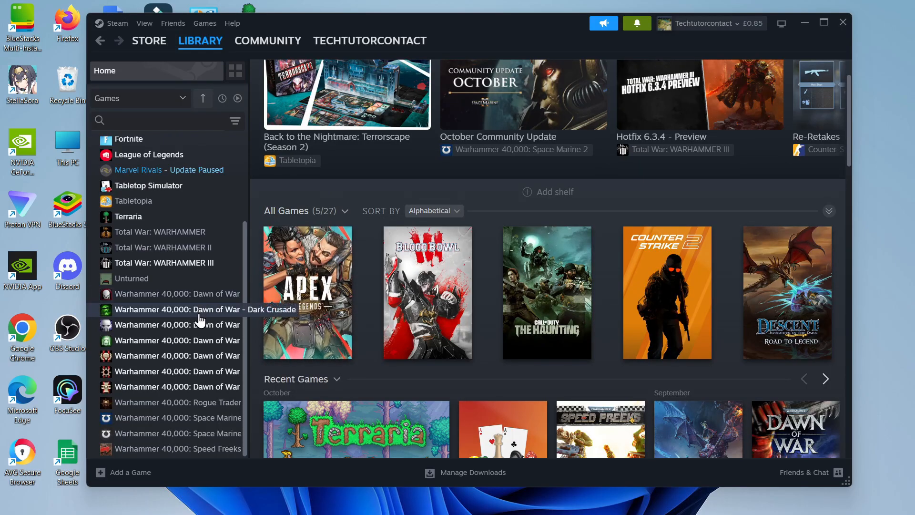
mouse_move(164, 386)
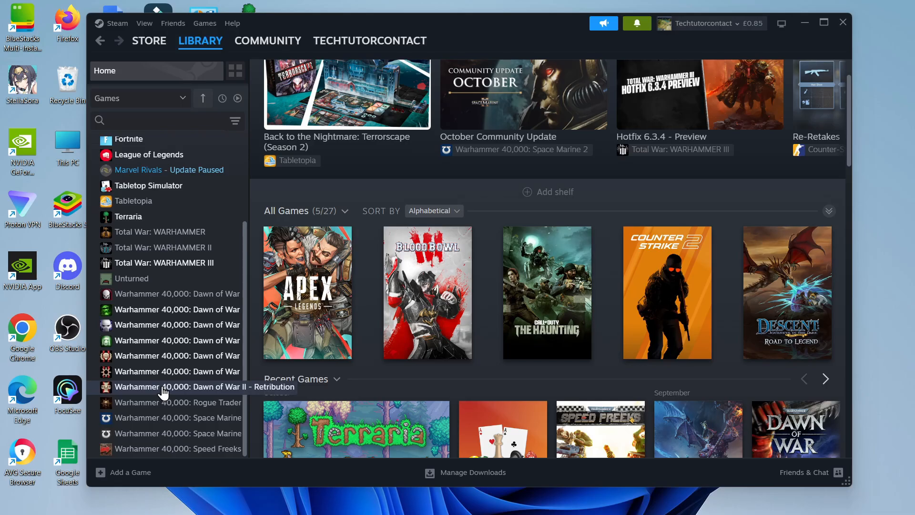
right_click(178, 387)
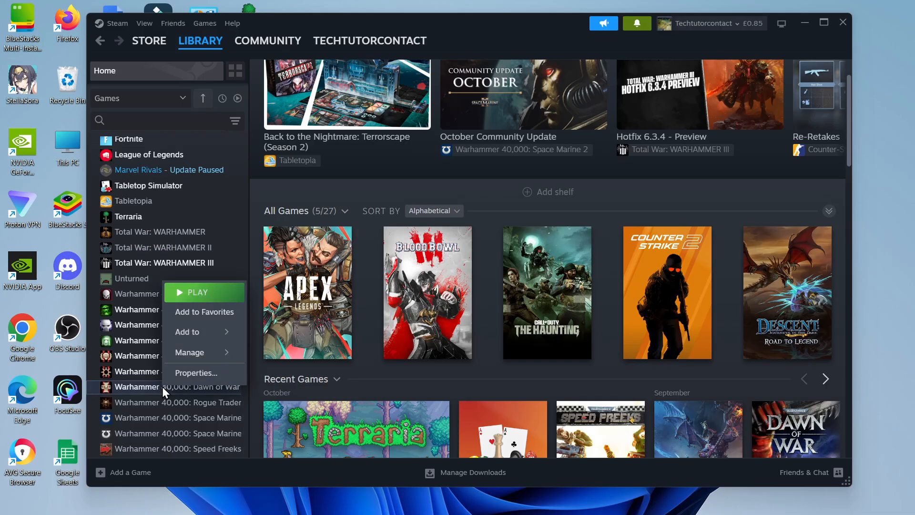
mouse_move(187, 332)
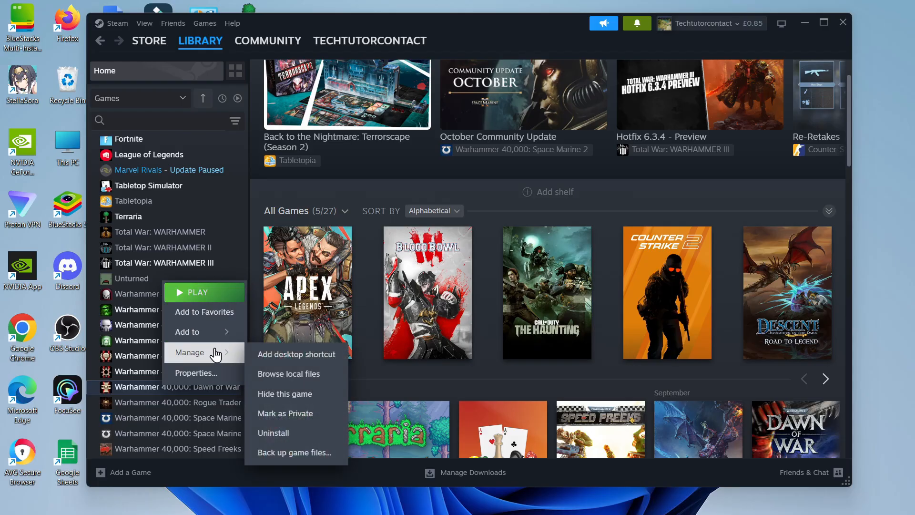
mouse_move(287, 436)
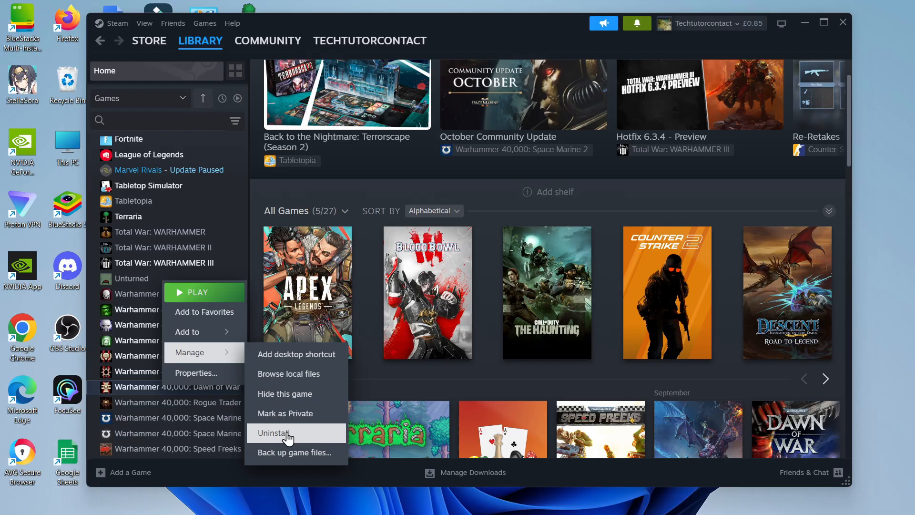
mouse_move(288, 374)
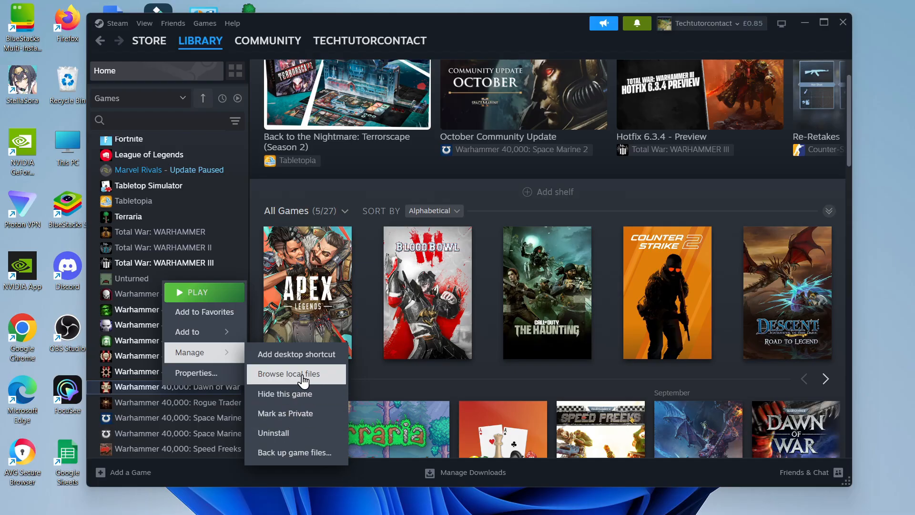
left_click(289, 374)
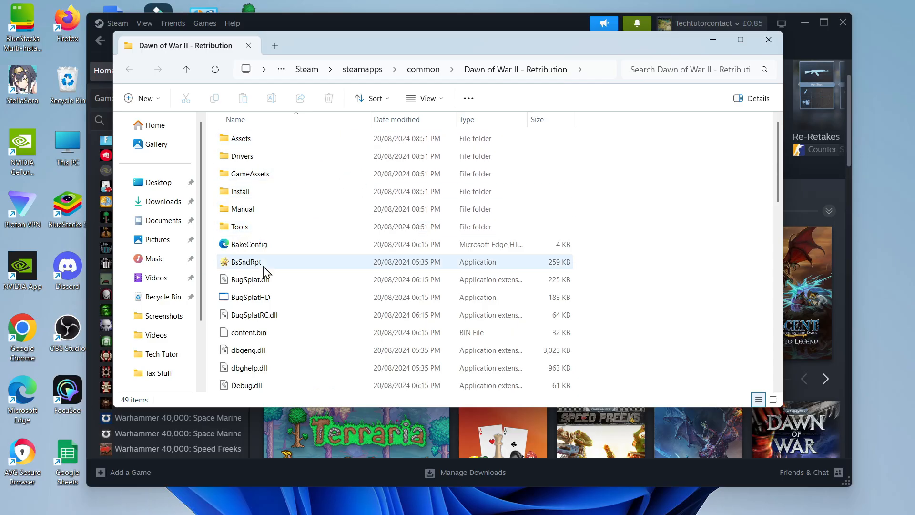
mouse_move(376, 227)
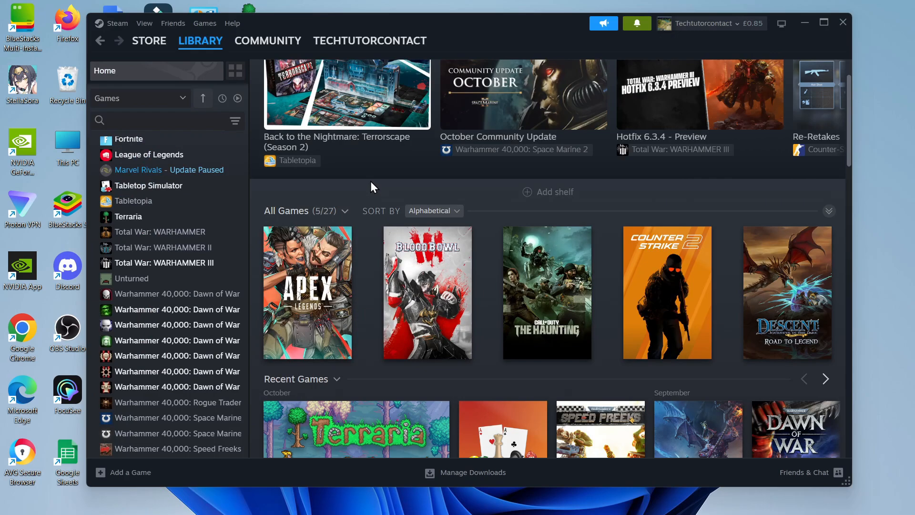
mouse_move(601, 177)
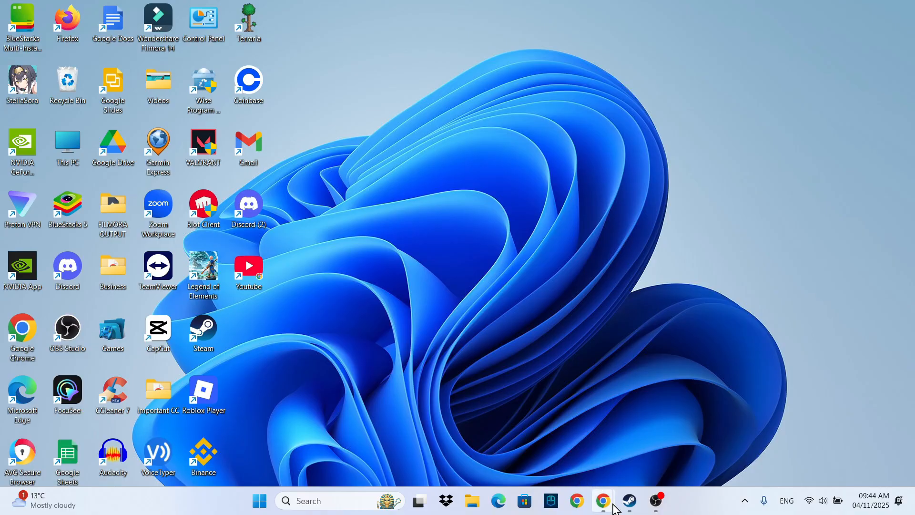
Step: Search 'dawn' in Chrome, reach the Retribution store page and select app ID 56437 in the URL
left_click(603, 500)
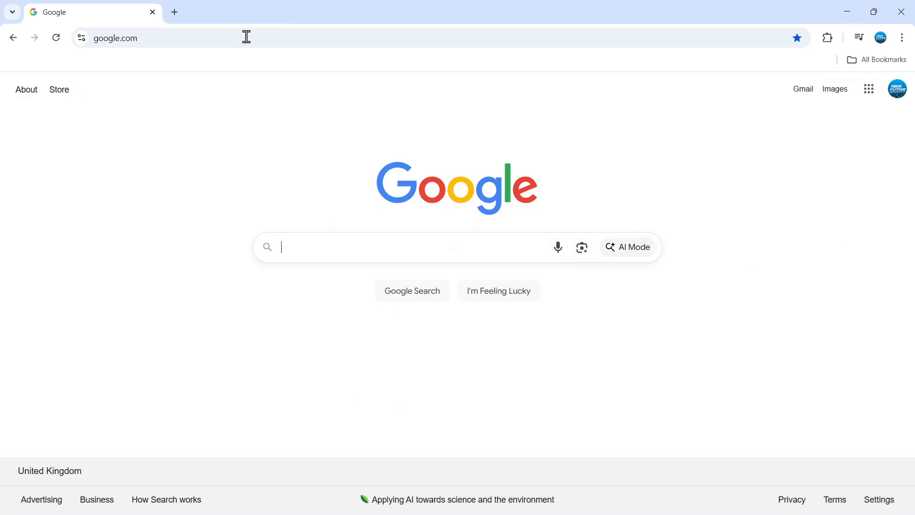
type("dawn of war 2 retrivution steam")
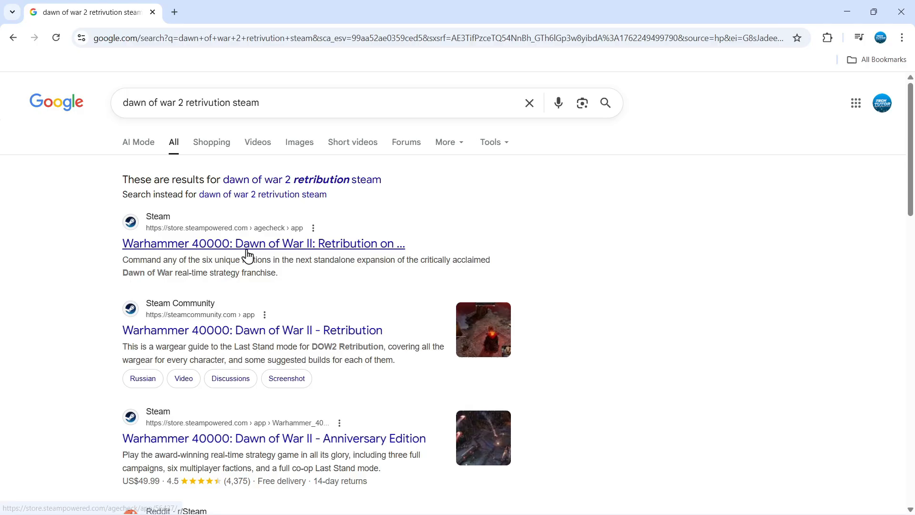
left_click(263, 244)
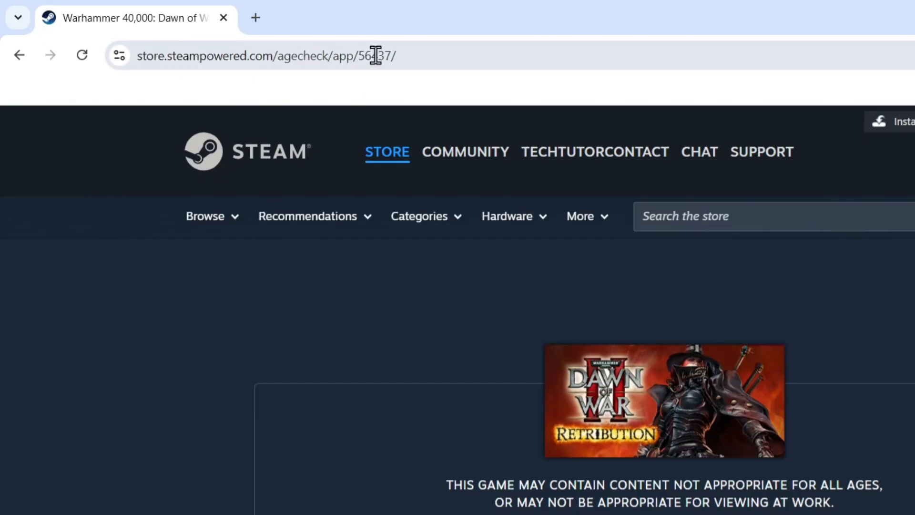
left_click(263, 55)
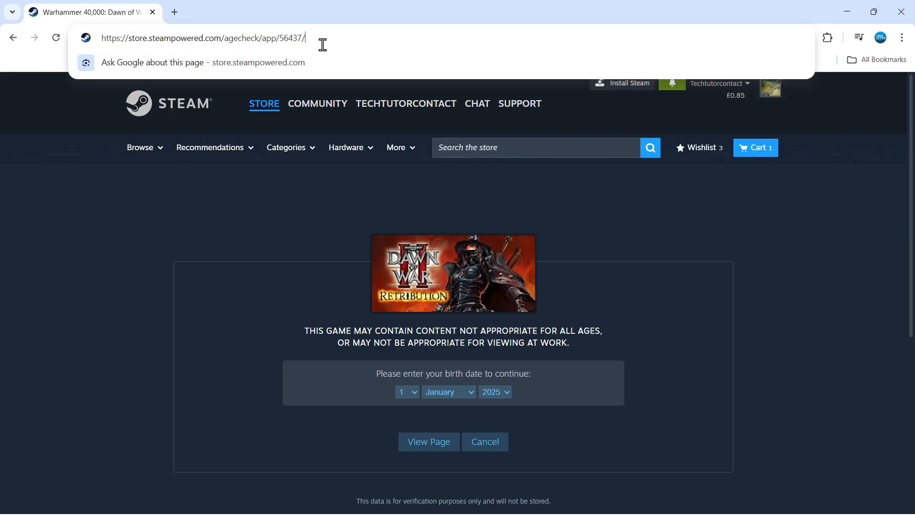
mouse_move(798, 37)
type("f")
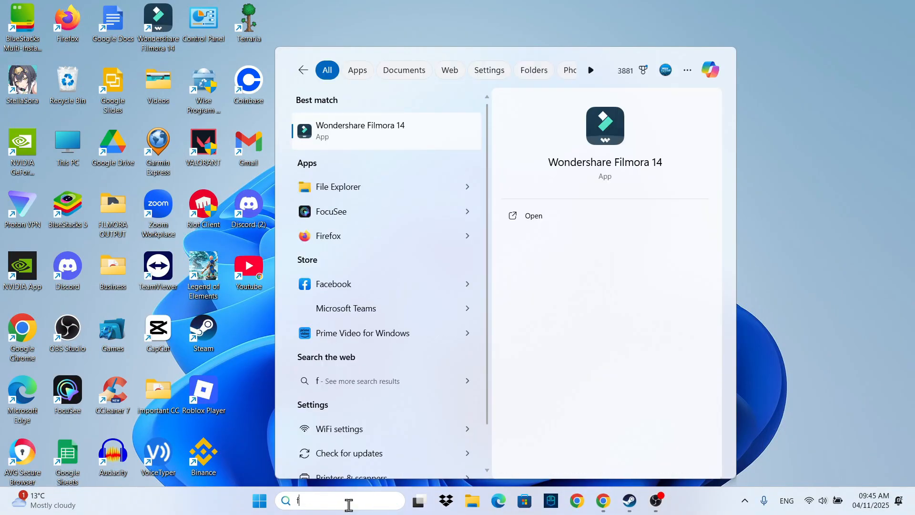
Step: Launch File Explorer from the taskbar search and show This PC's drives
type("ile explorer")
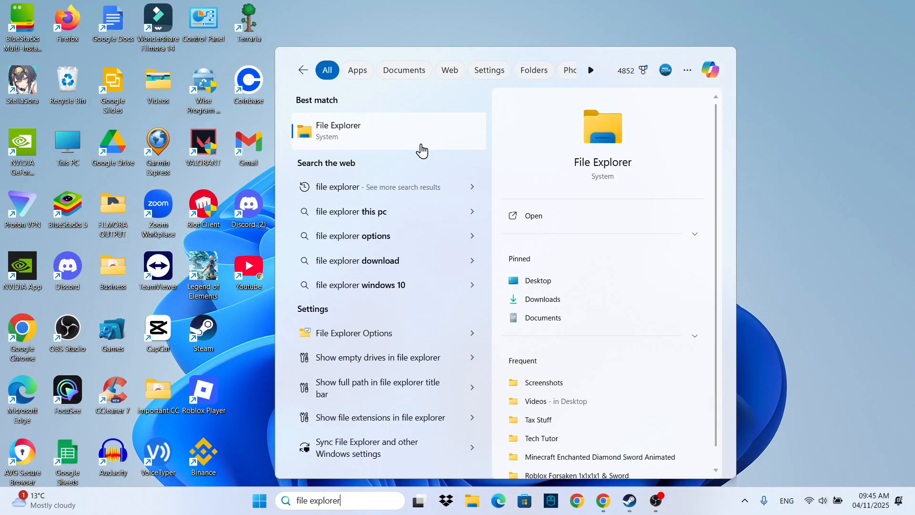
left_click(338, 130)
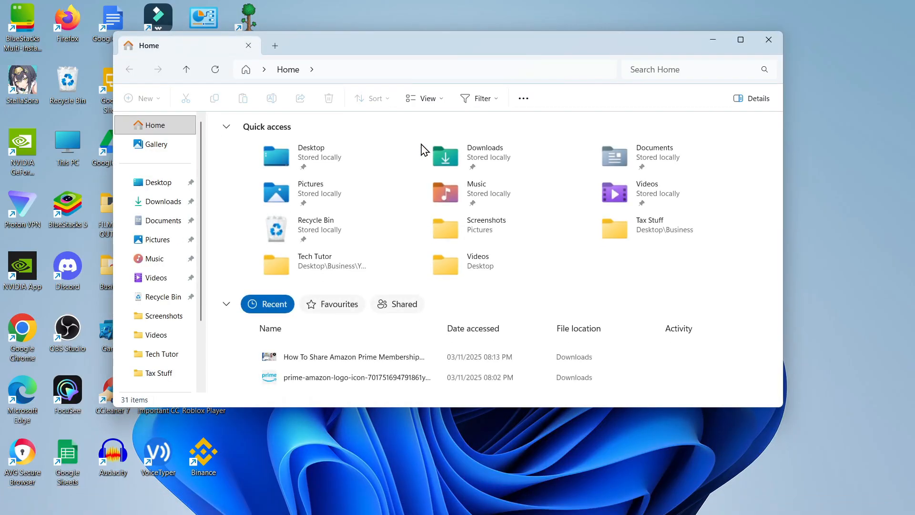
mouse_move(411, 274)
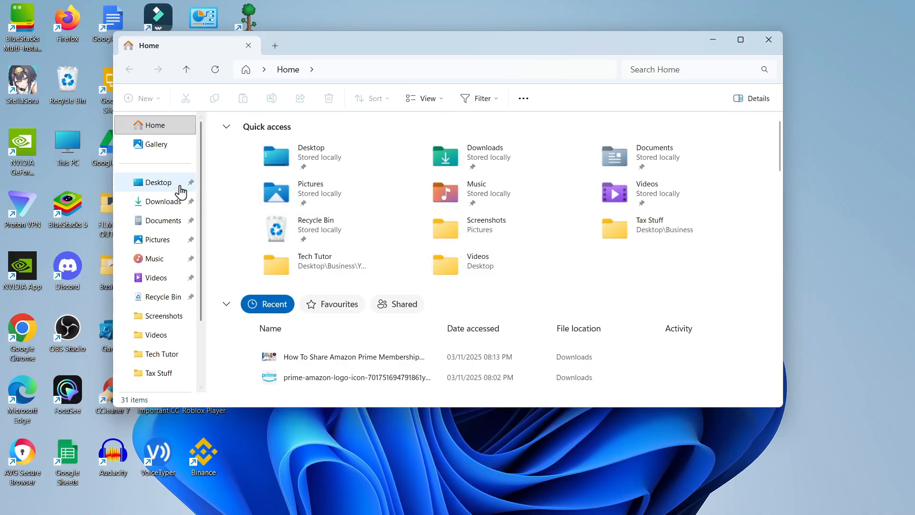
scroll("down", 3)
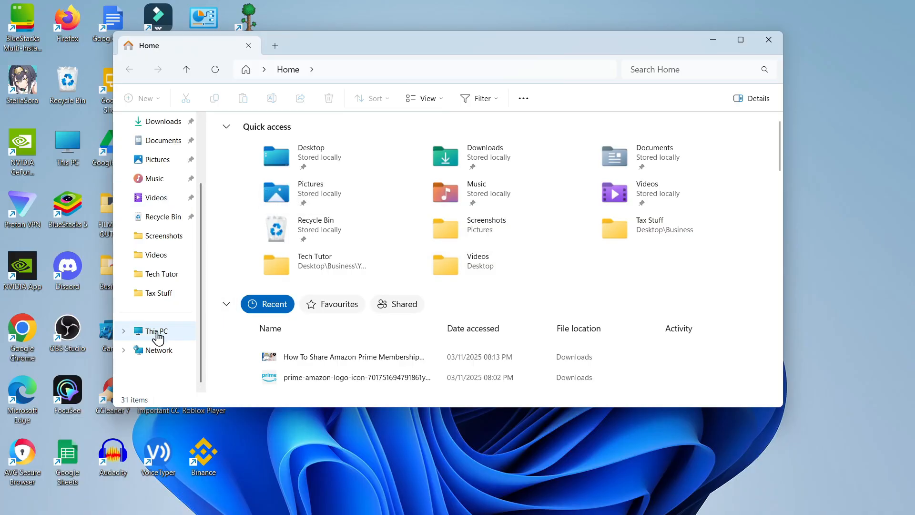
left_click(156, 331)
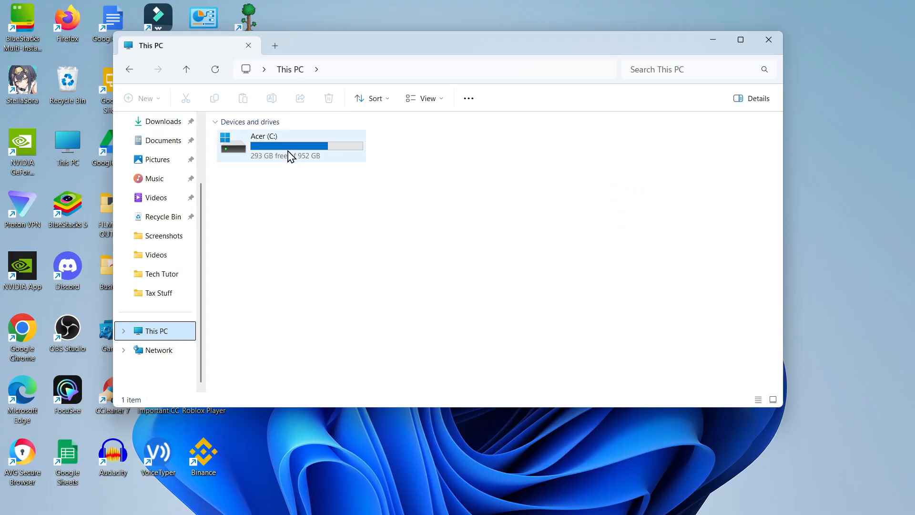
Step: Navigate into Acer (C:) and then Program Files (x86), locating the Steam folder
double_click(290, 145)
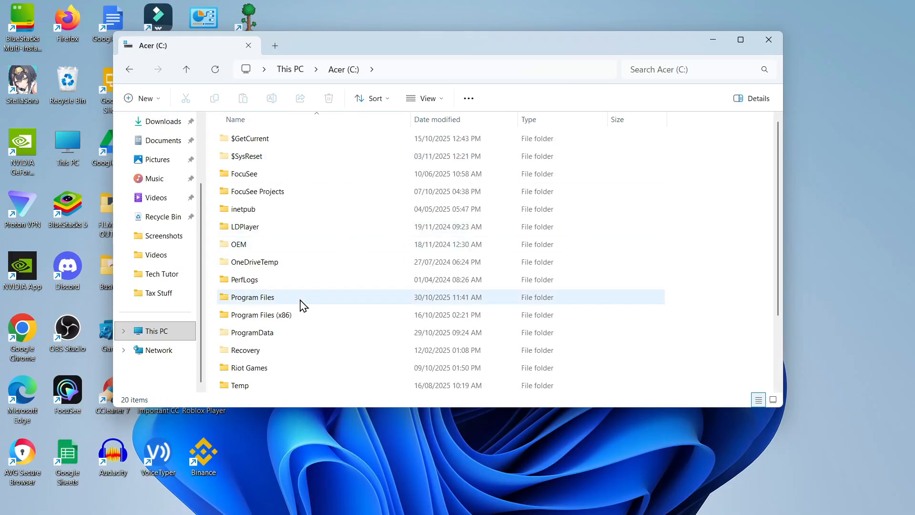
left_click(252, 297)
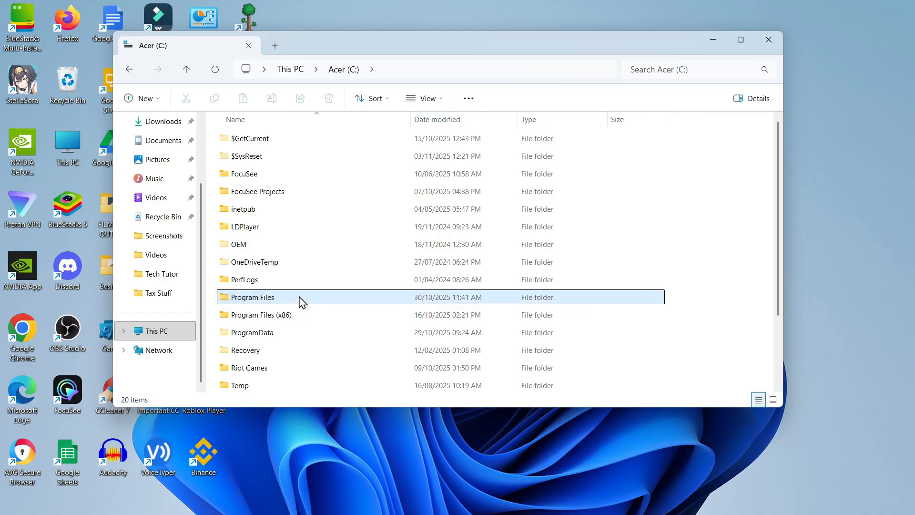
double_click(252, 296)
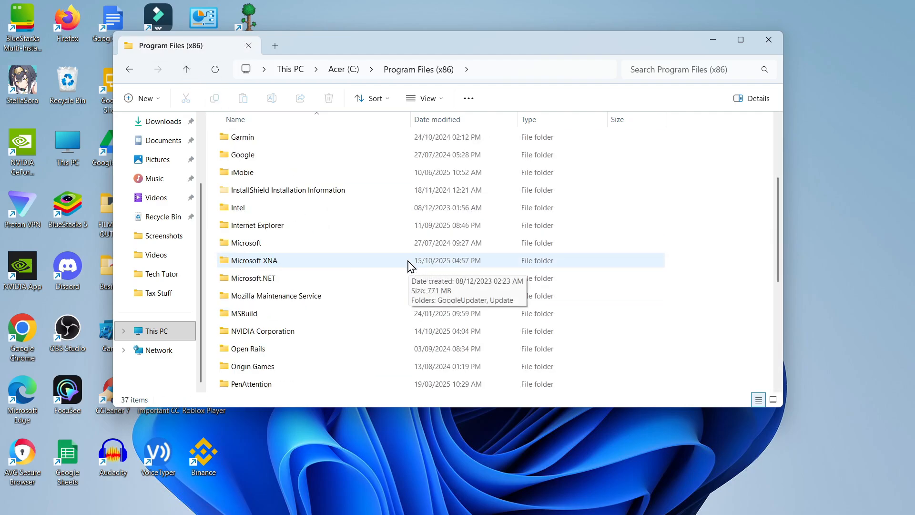
scroll("down", 3)
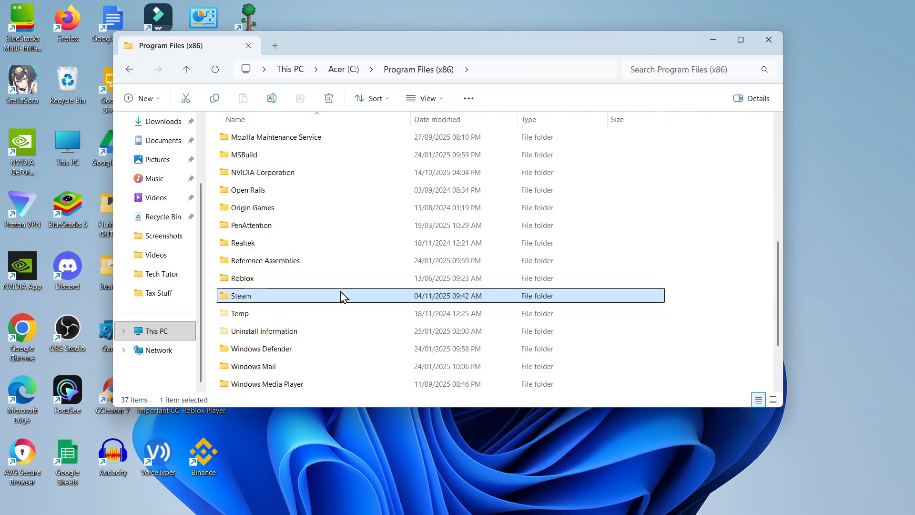
Step: Enter Steam's userdata folder and the numbered user account folder inside it
double_click(241, 296)
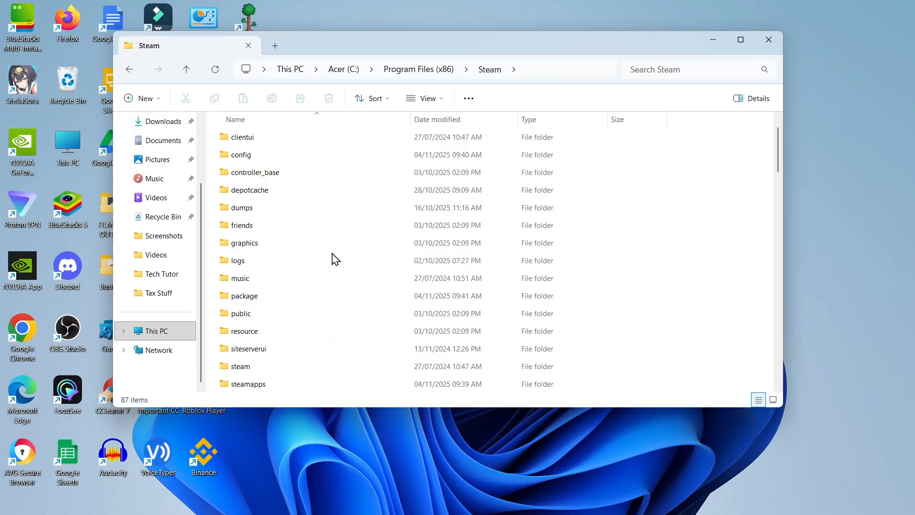
scroll("down", 3)
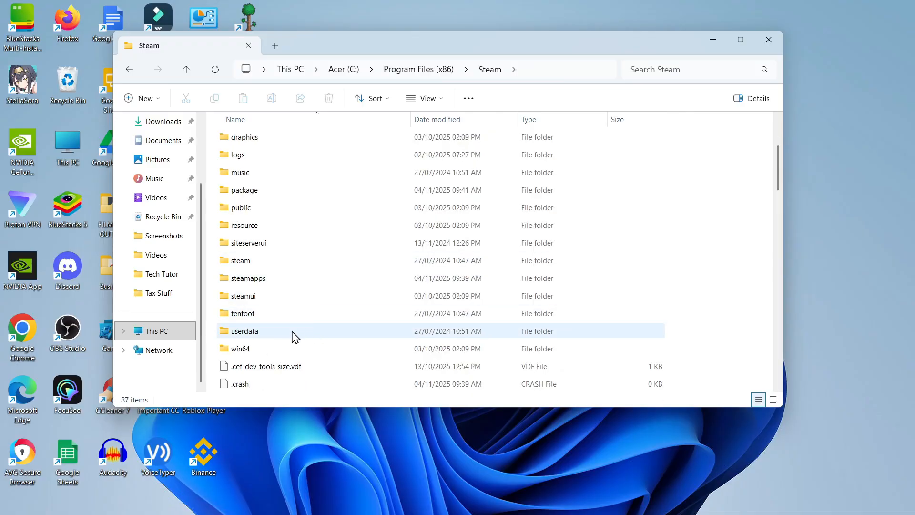
mouse_move(285, 335)
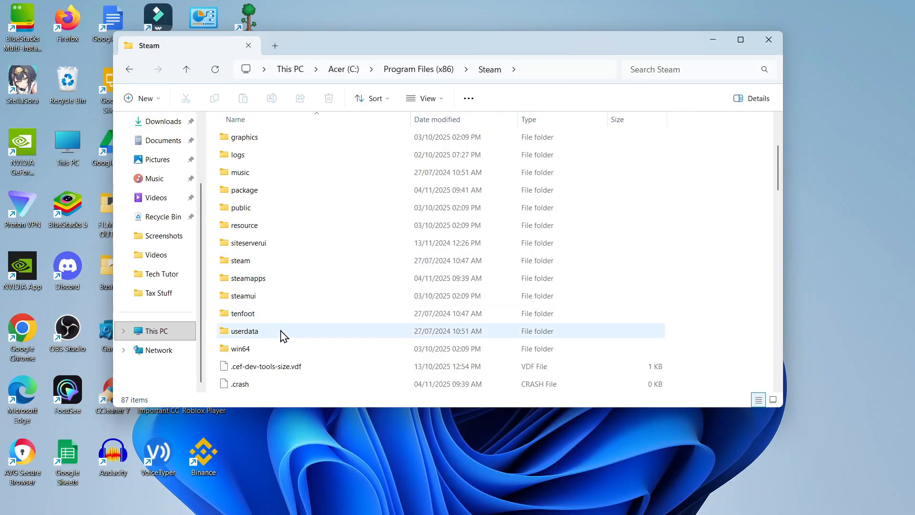
double_click(244, 331)
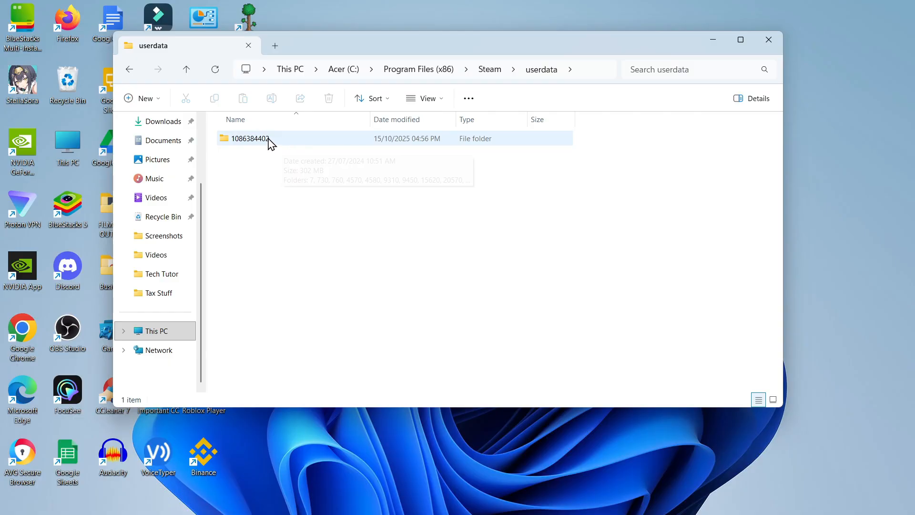
double_click(250, 138)
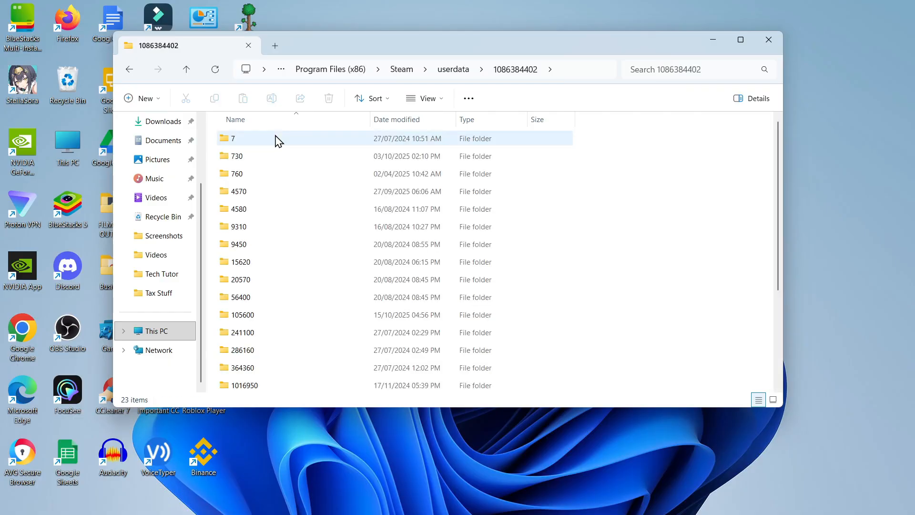
Step: Briefly look inside the 15620 app folder, then return to the account's app-ID list
scroll("down", 3)
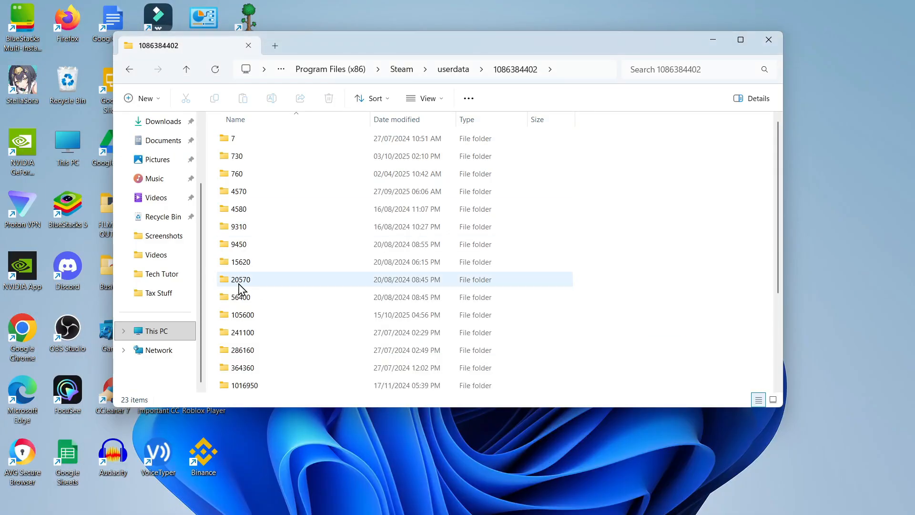
double_click(238, 244)
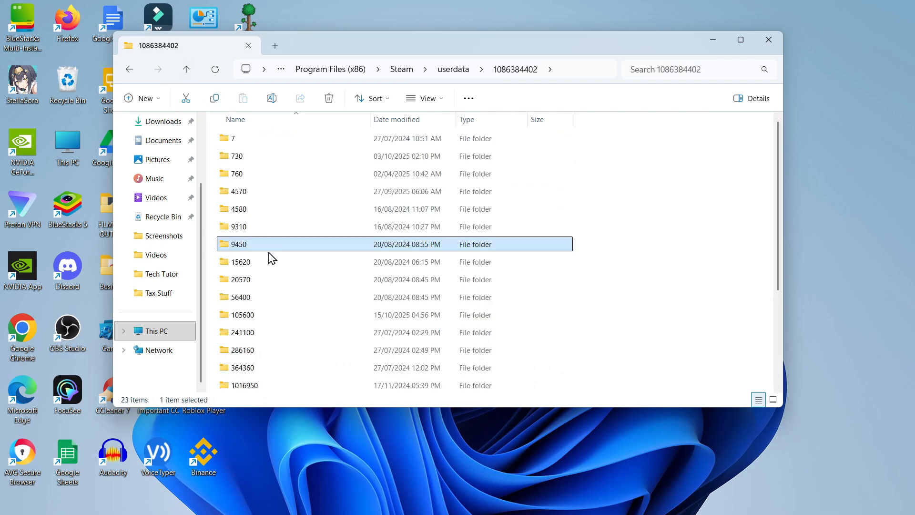
double_click(240, 262)
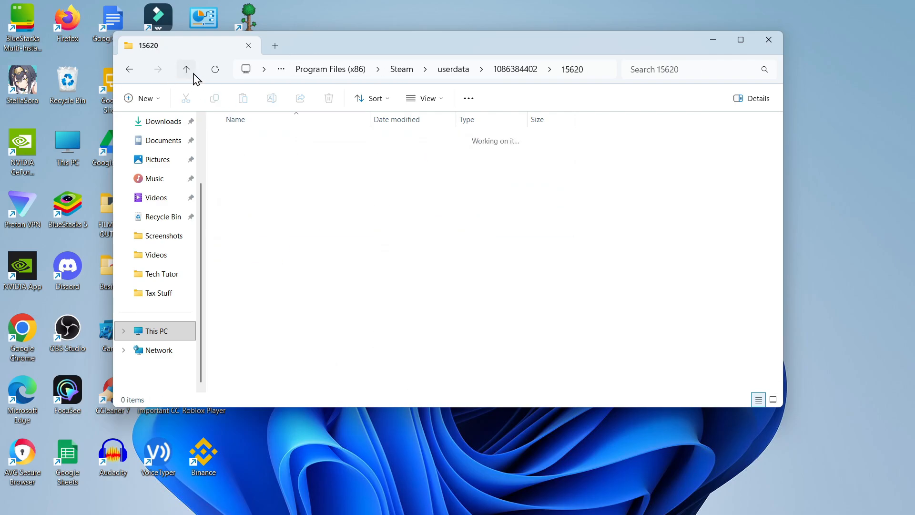
left_click(186, 68)
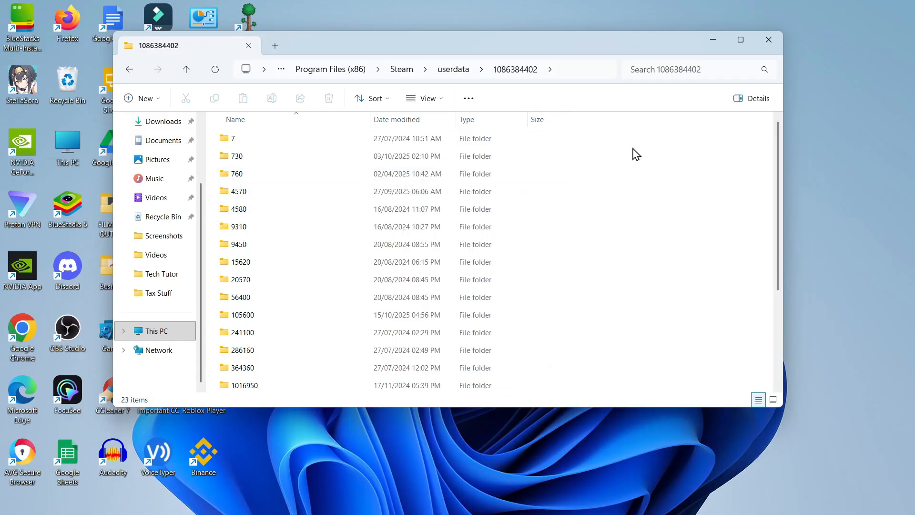
mouse_move(638, 310)
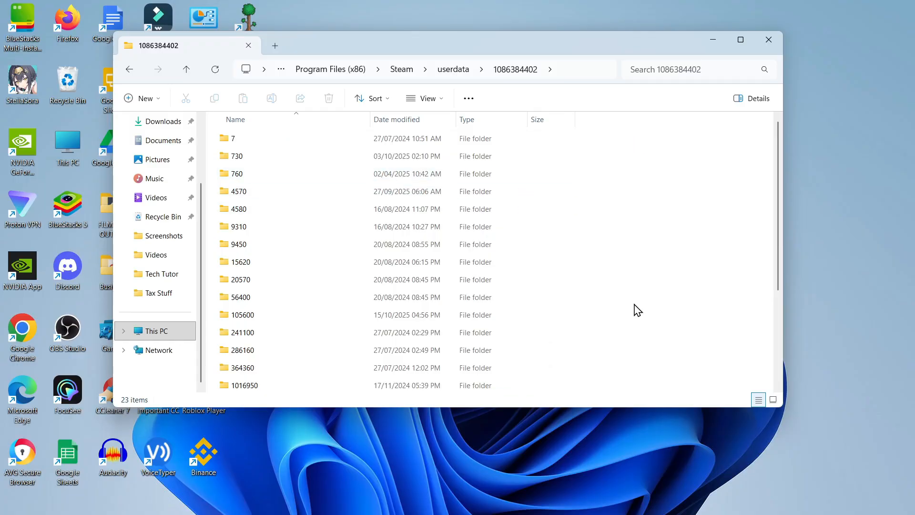
mouse_move(660, 286)
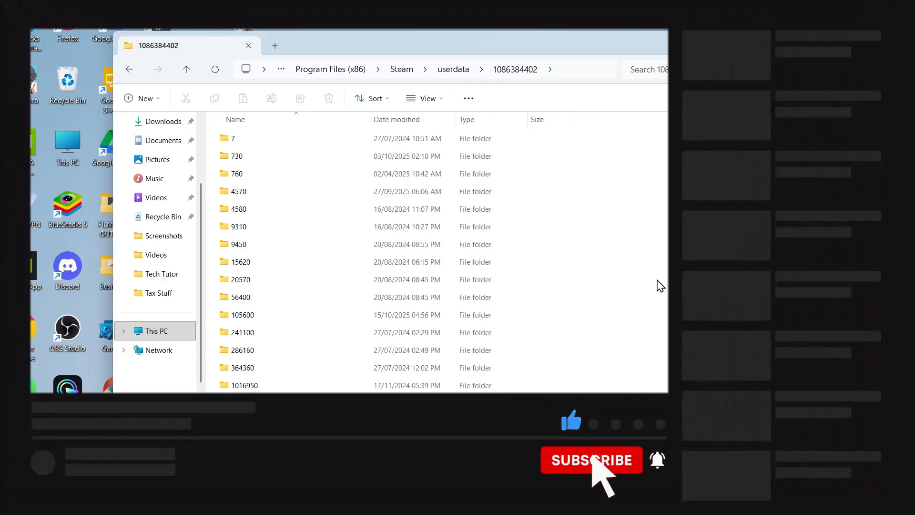
left_click(591, 460)
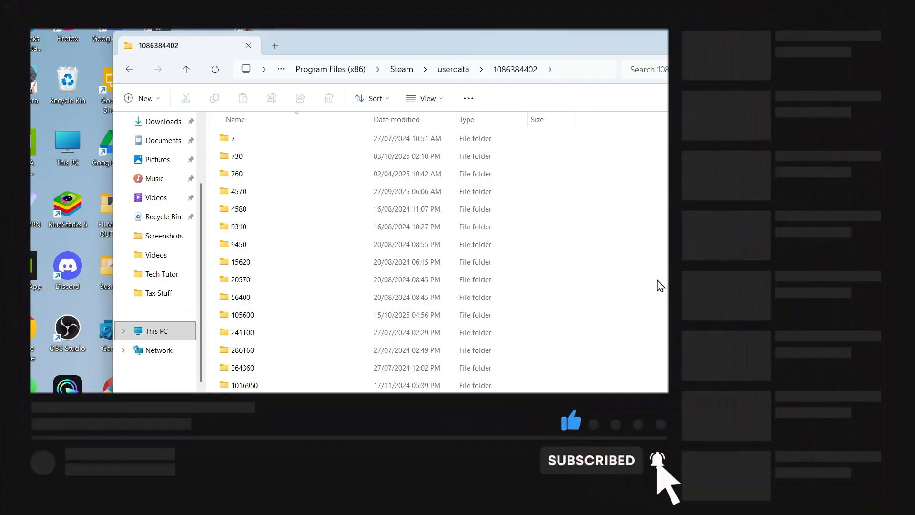